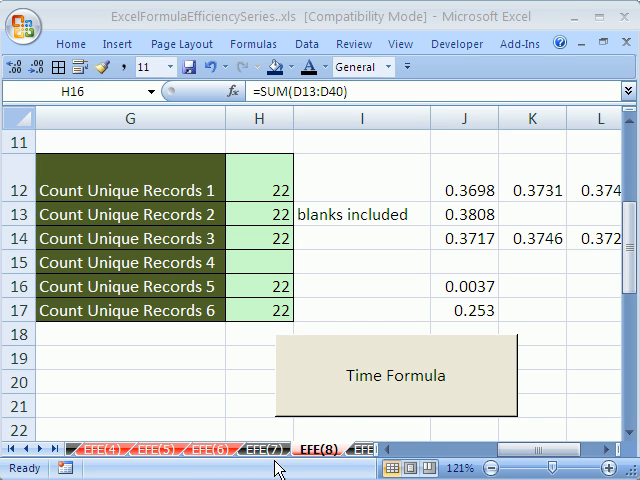
mouse_move(362, 462)
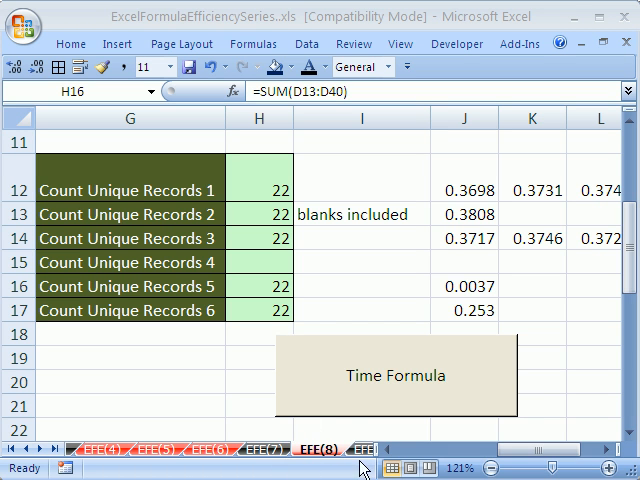
mouse_move(270, 262)
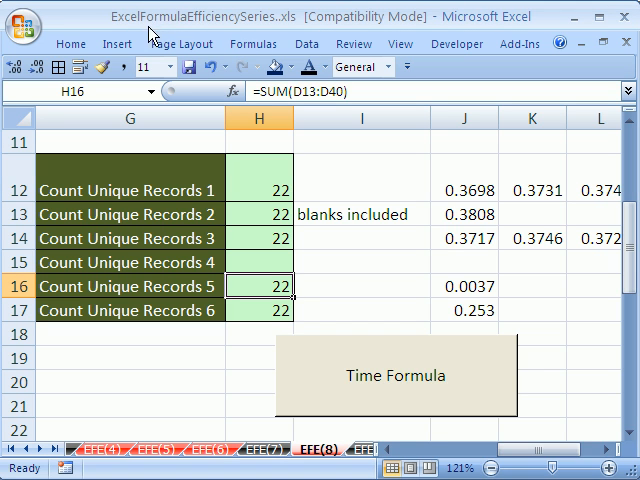
mouse_move(196, 32)
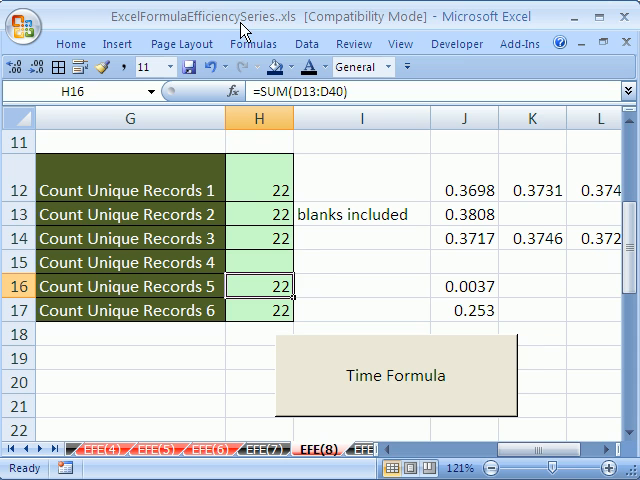
Inspect the Count Unique Records 1 and 5 formulas, then select the empty result cell H15.
click(258, 262)
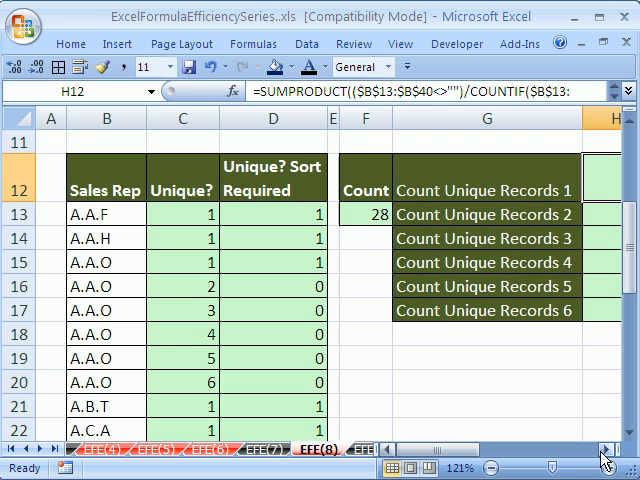
scroll(right, 3)
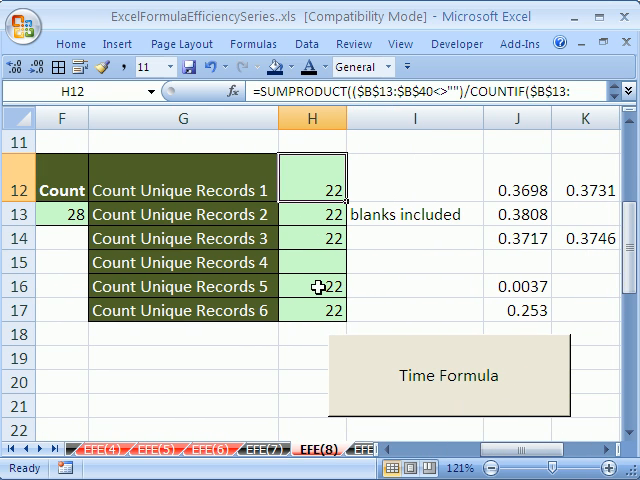
click(312, 286)
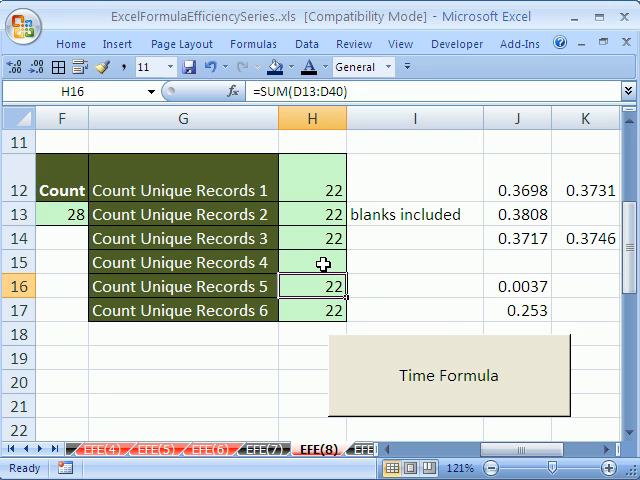
click(312, 262)
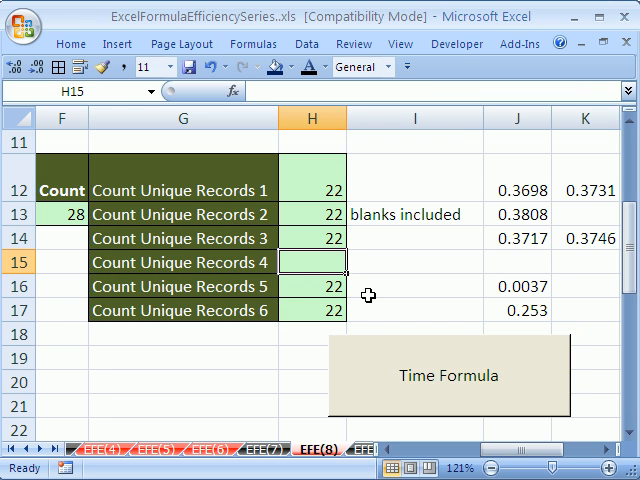
mouse_move(504, 444)
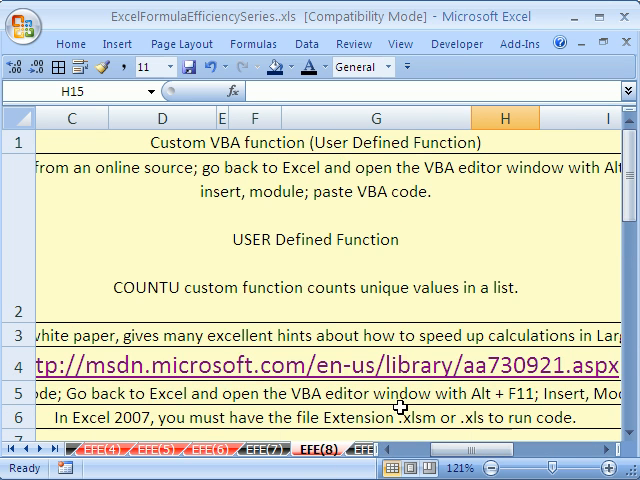
scroll(left, 3)
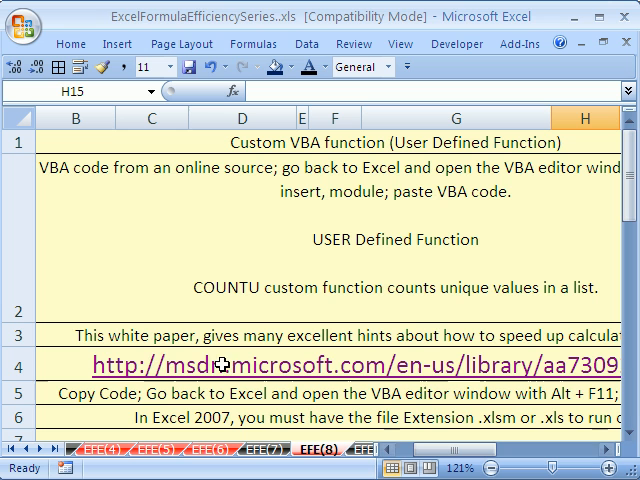
mouse_move(434, 410)
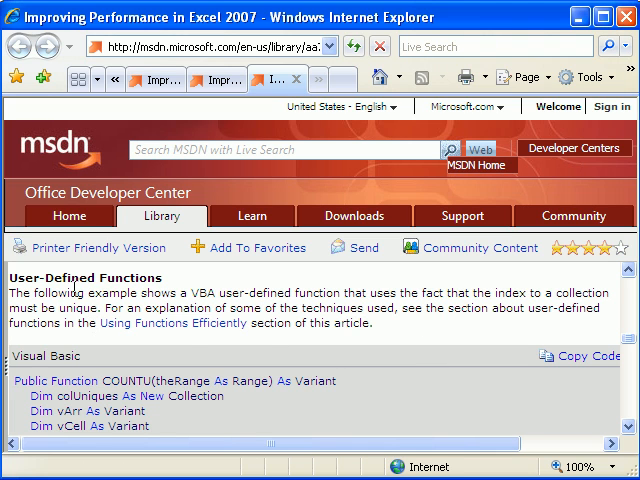
mouse_move(388, 338)
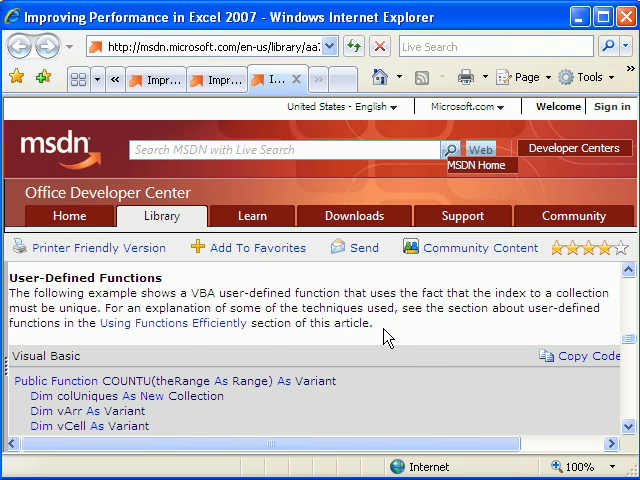
Scroll the MSDN Excel performance article down to the COUNTU function code.
scroll(down, 3)
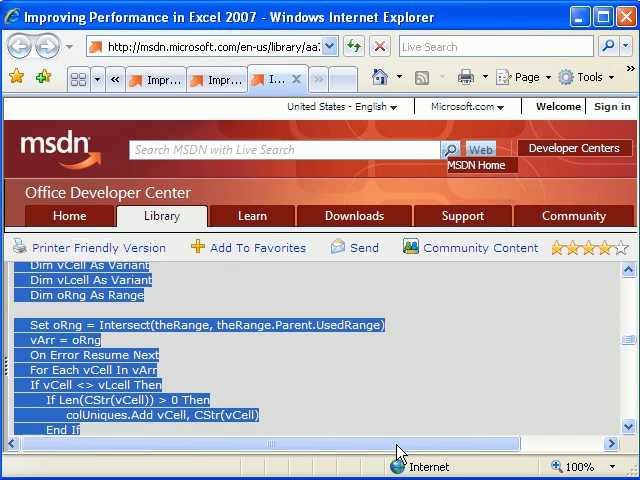
scroll(down, 3)
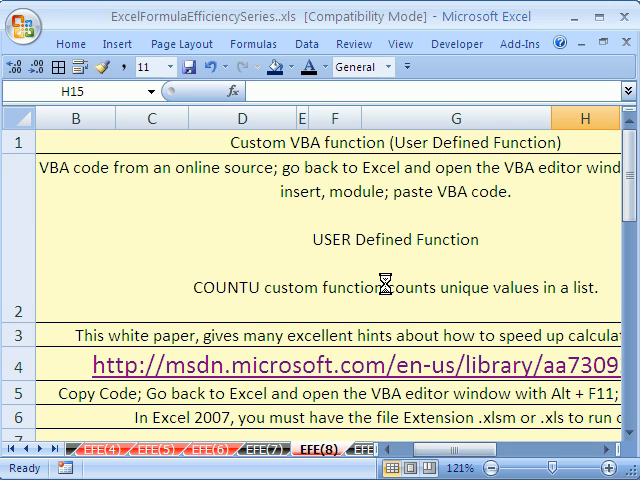
Add the COUNTU code in a new VBA module via Alt+F11 and return to the results sheet.
key(alt+f11)
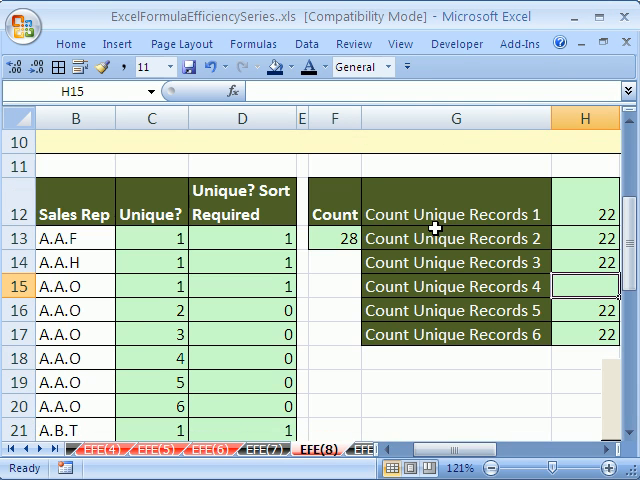
scroll(right, 3)
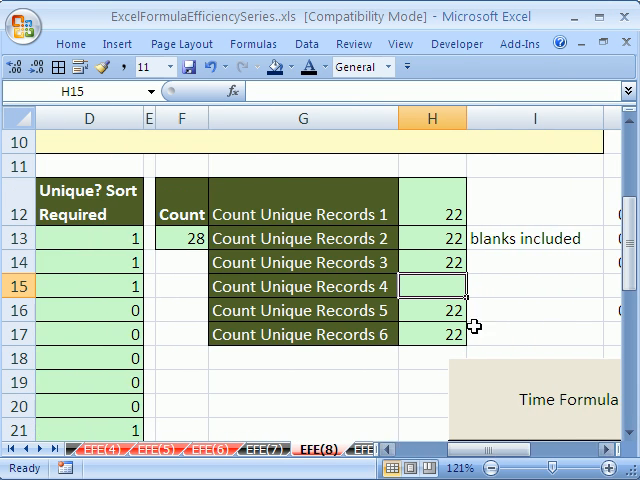
mouse_move(234, 92)
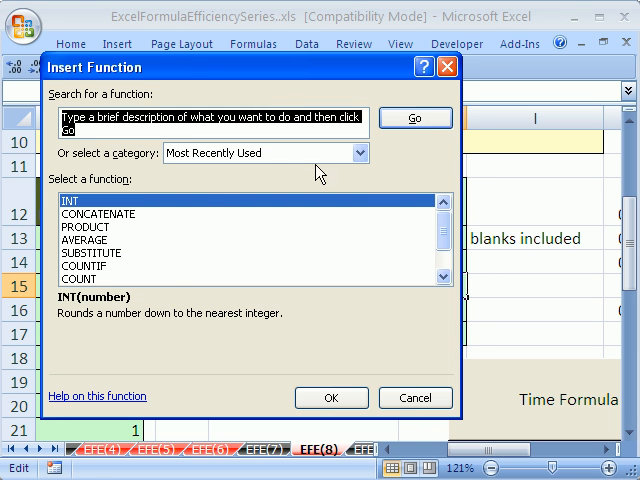
Insert the user-defined COUNTU function in H15 with TheRange set to B13:B40.
click(356, 152)
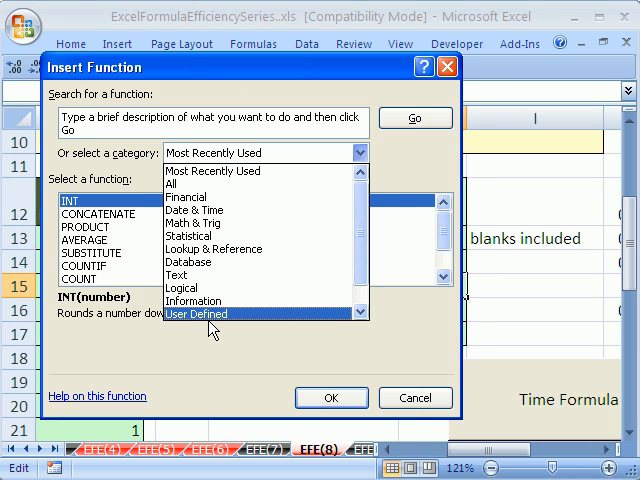
click(210, 314)
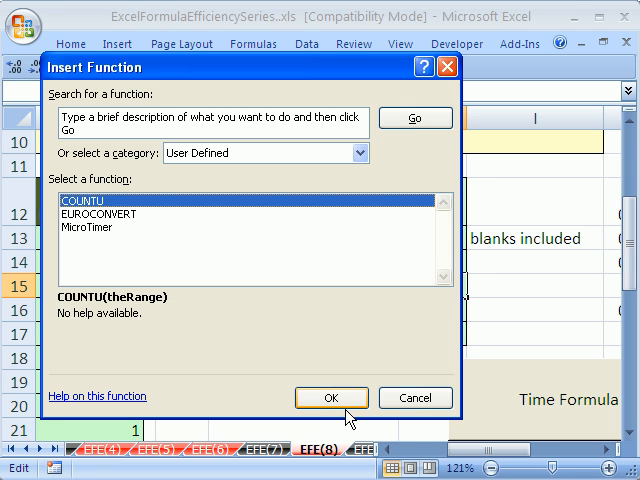
click(332, 396)
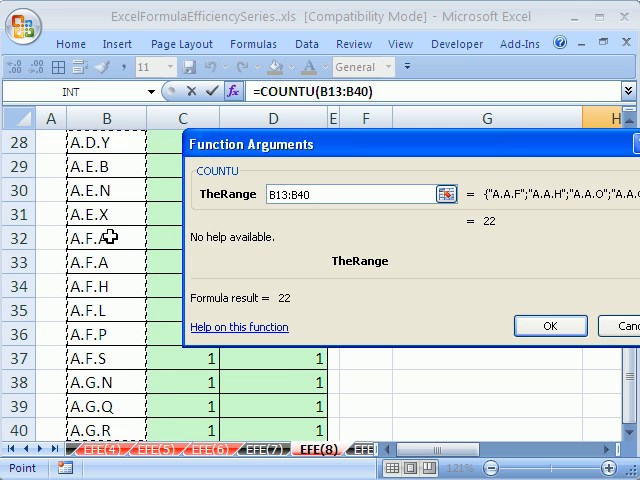
Confirm the COUNTU formula so H15 shows 22 and its timing is recorded beside it.
click(550, 326)
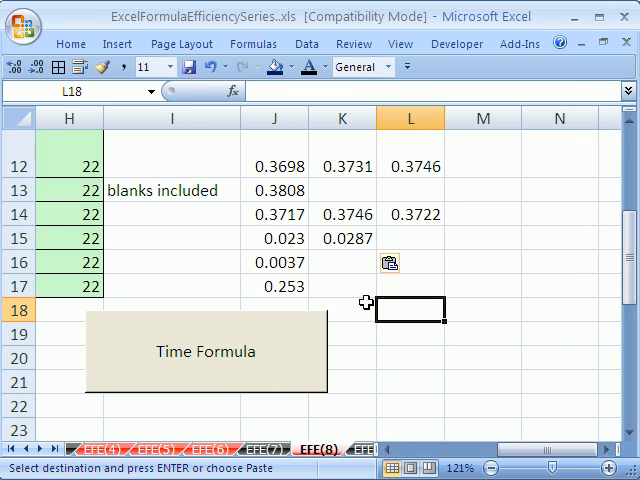
Move the 0.0037 timing from J16 to J17 and show =SUM(D13:D40) and =COUNTU(B13:B40) for comparison.
click(70, 238)
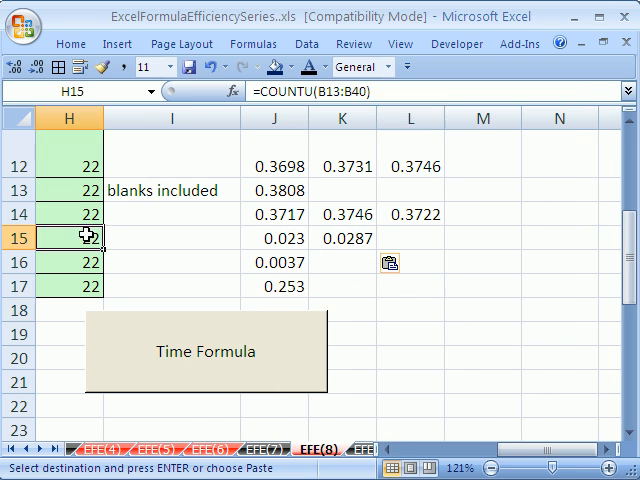
double_click(70, 238)
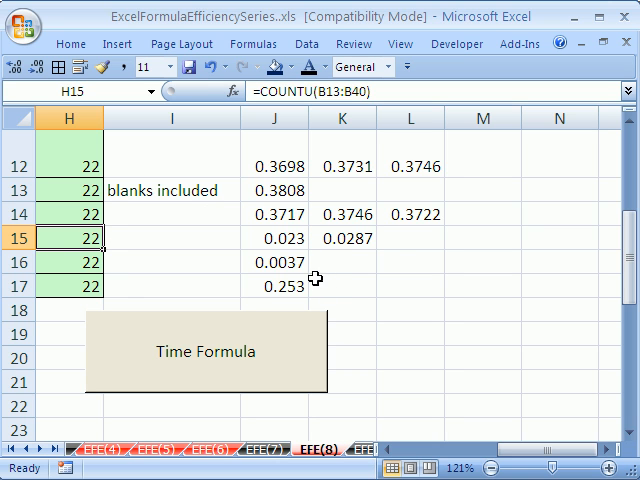
click(272, 262)
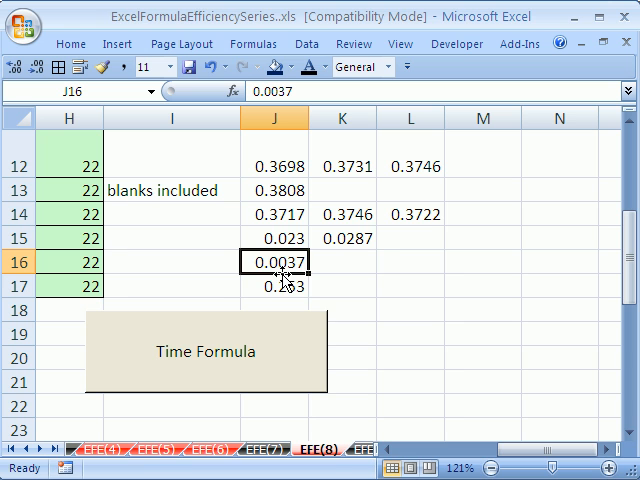
click(276, 286)
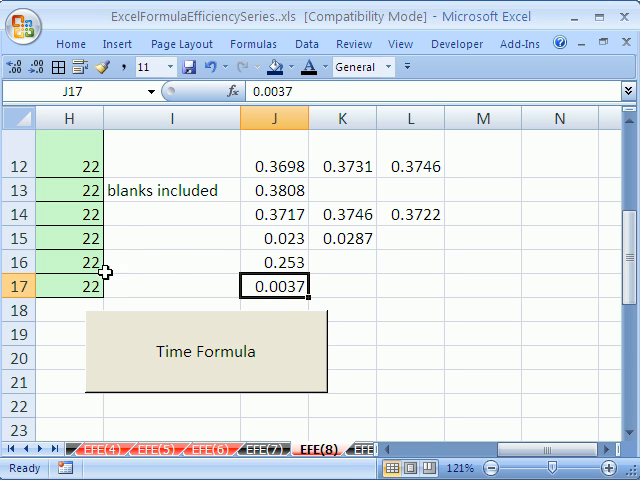
text(=SUM(D13:D40))
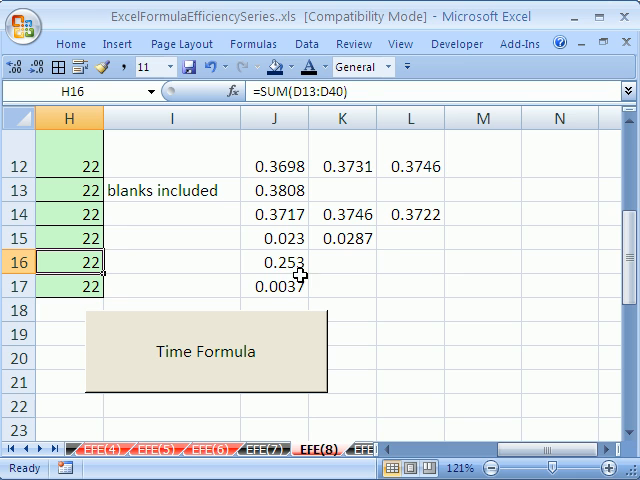
text(=COUNTU(B13:B40))
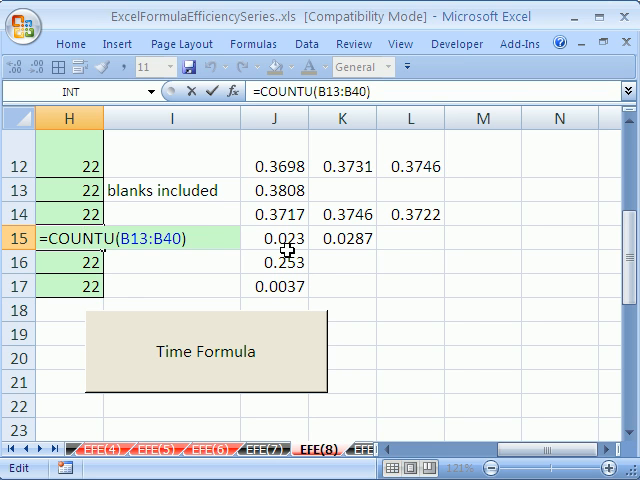